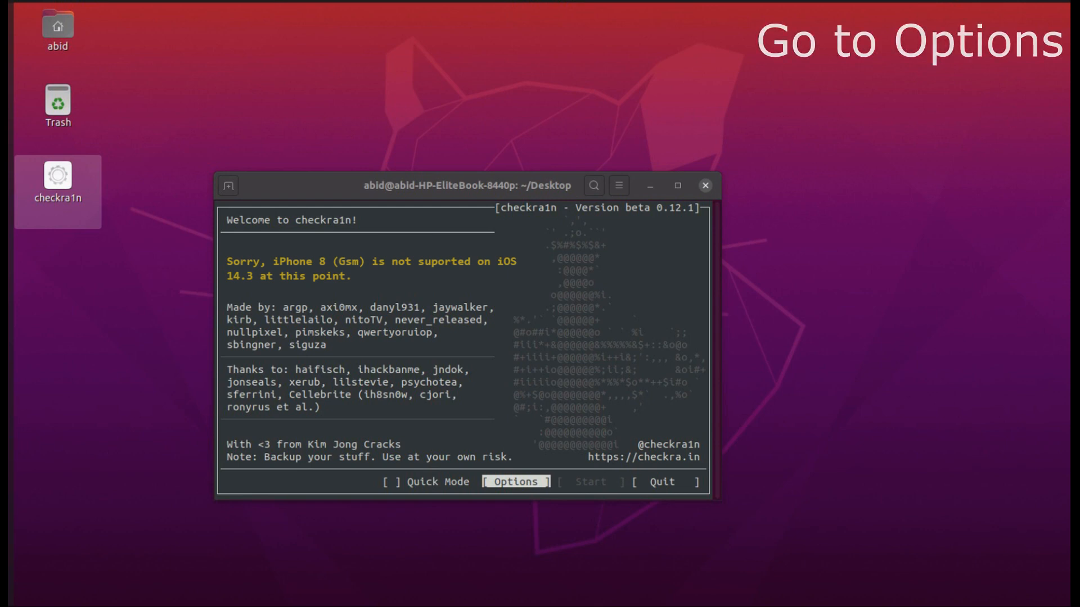
Enable 'Allow untested iOS/iPadOS/tvOS versions' in Options so Start becomes available for iOS 14.3.
left_click(514, 481)
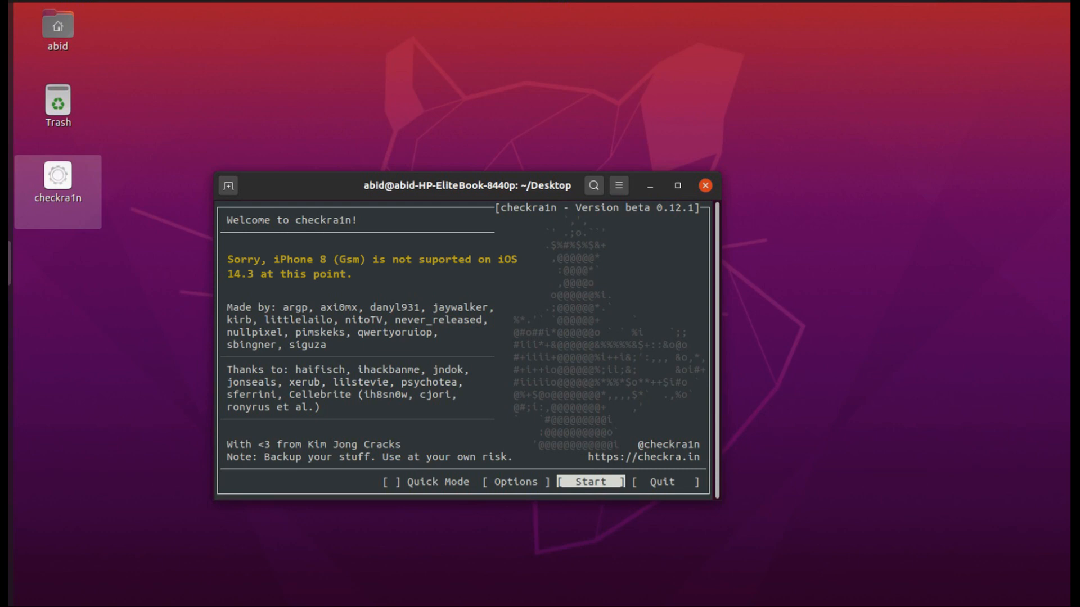
Start the jailbreak and advance past the DFU explanation so the iPhone 8 enters recovery mode.
left_click(588, 481)
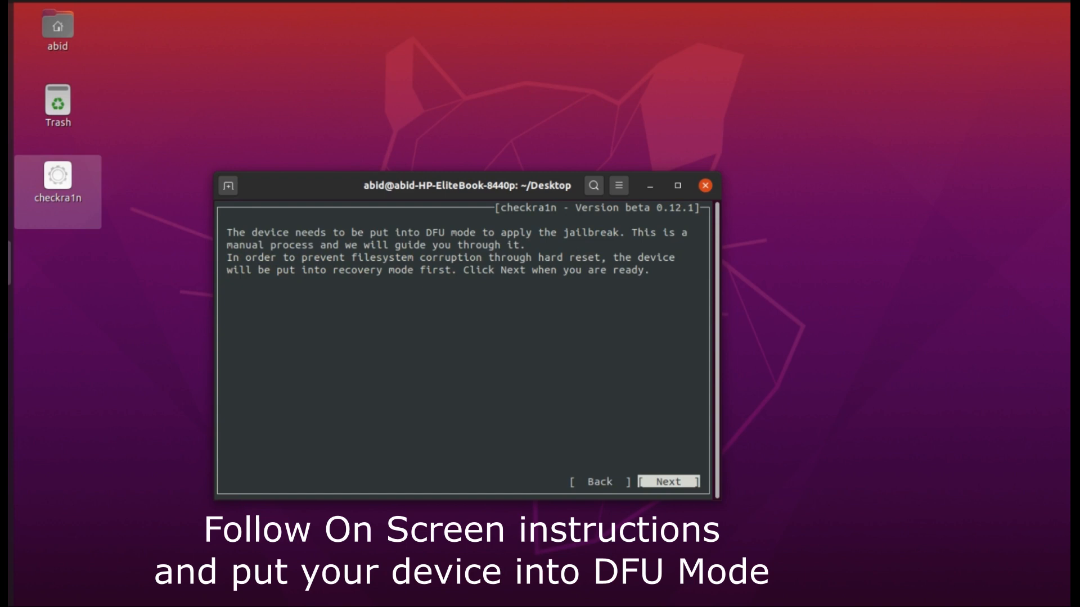
left_click(667, 481)
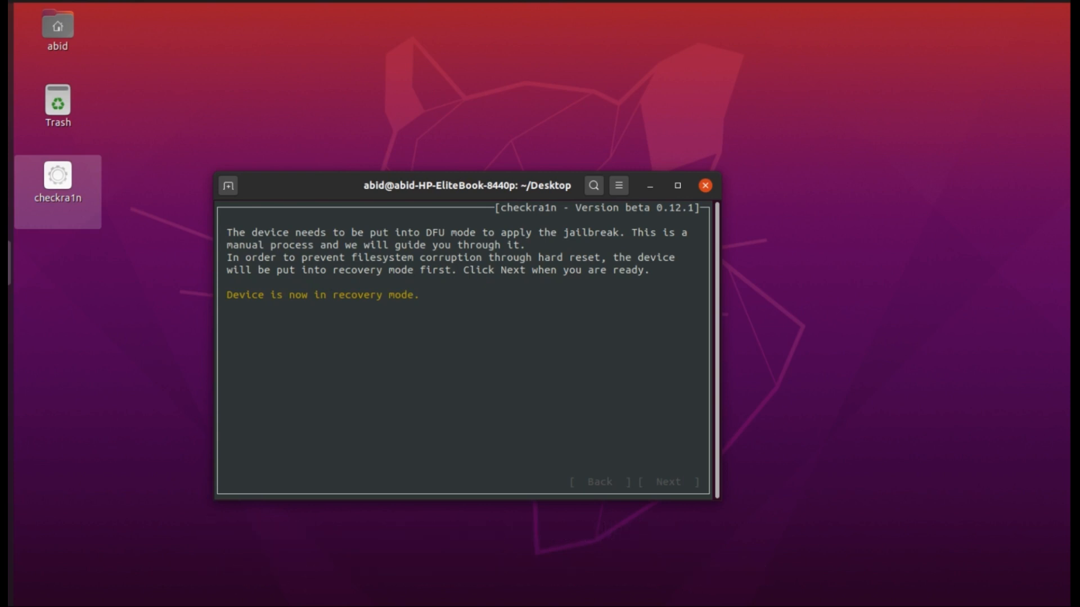
Run the guided DFU steps (hold Side and Home) and let checkra1n install the jailbreak.
left_click(667, 481)
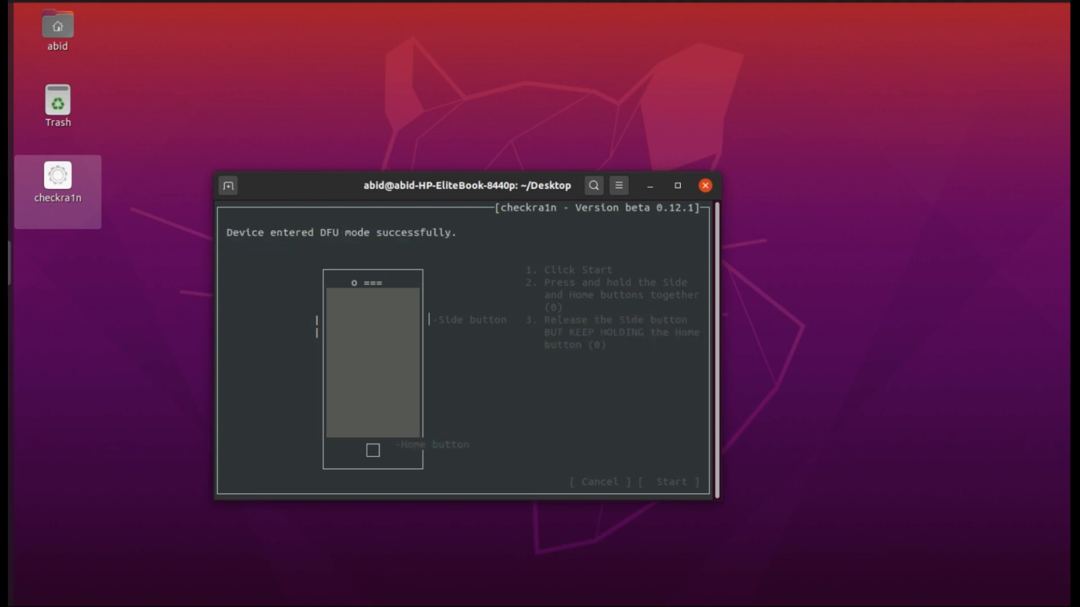
left_click(672, 482)
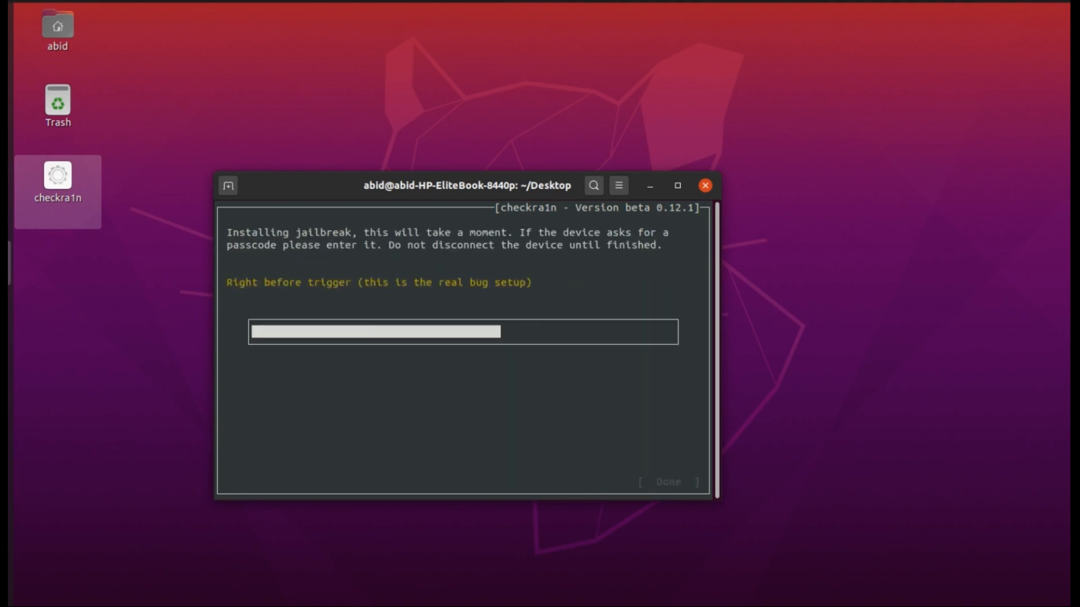